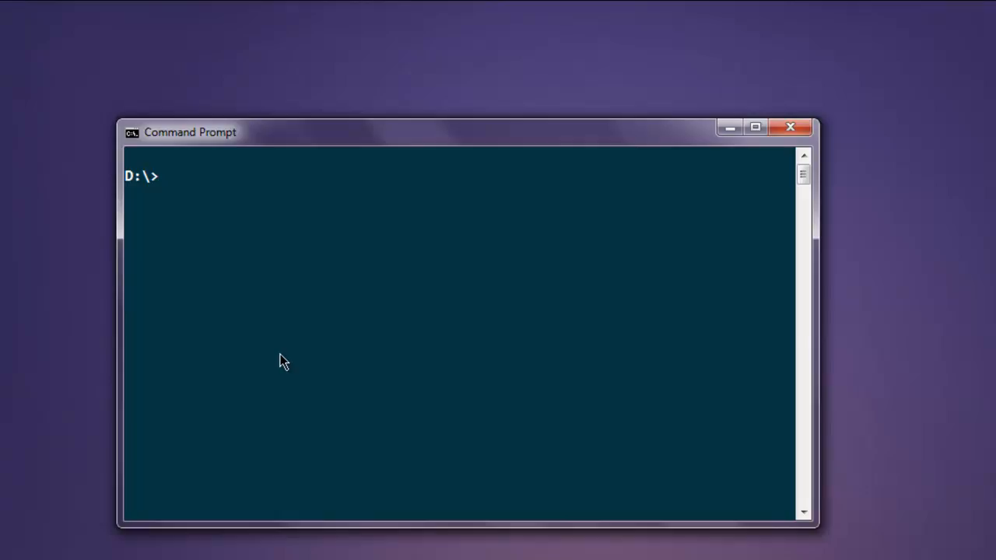
Enter the command gem install selenium-webdriver at the D:\ prompt
{"action": "type", "text": "gem i"}
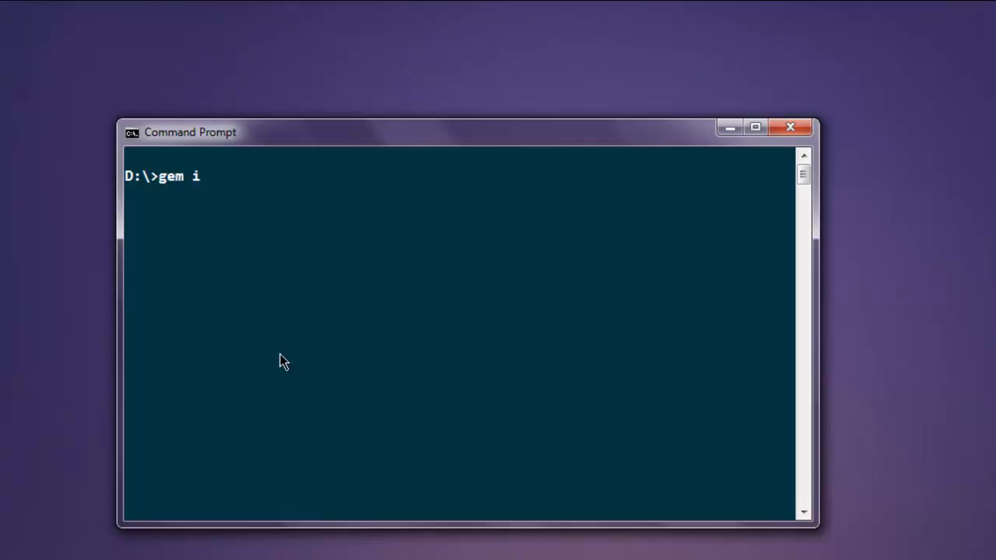
{"action": "type", "text": "nstall sel"}
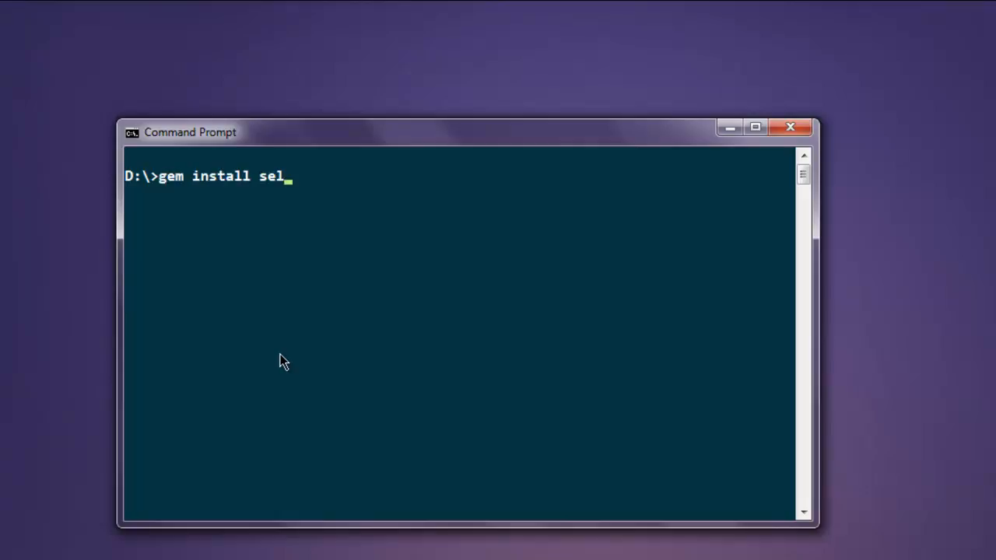
{"action": "type", "text": "enium-webdri"}
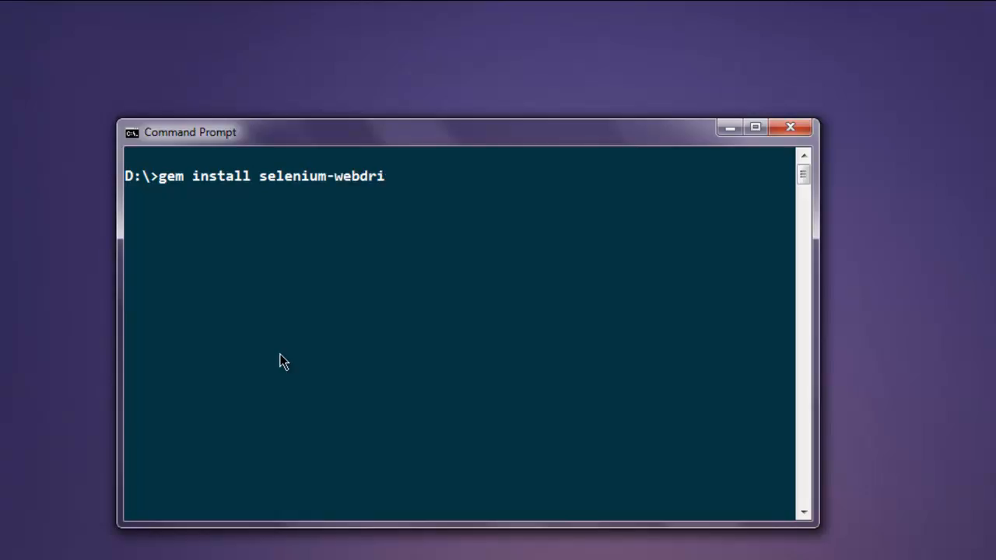
{"action": "type", "text": "ver"}
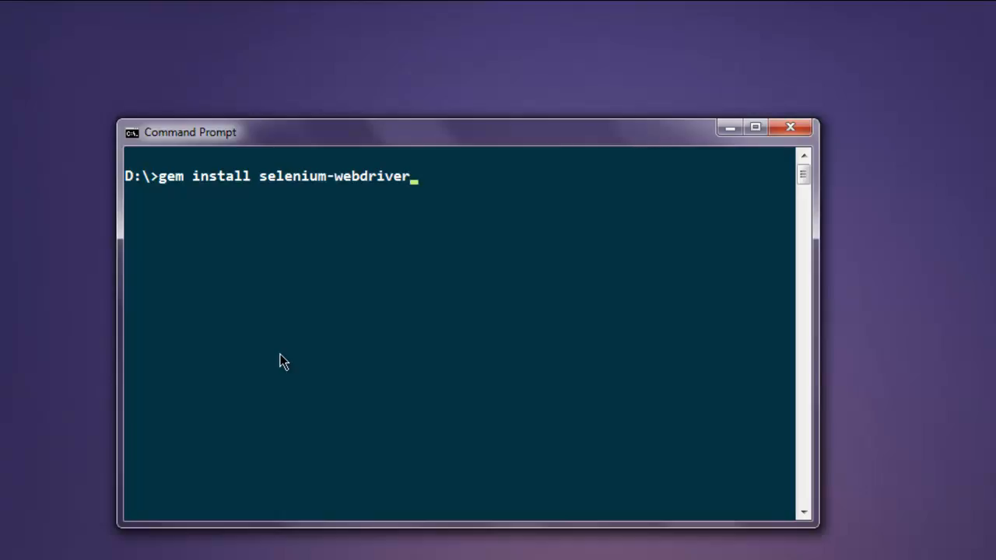
{"action": "key", "text": "Backspace"}
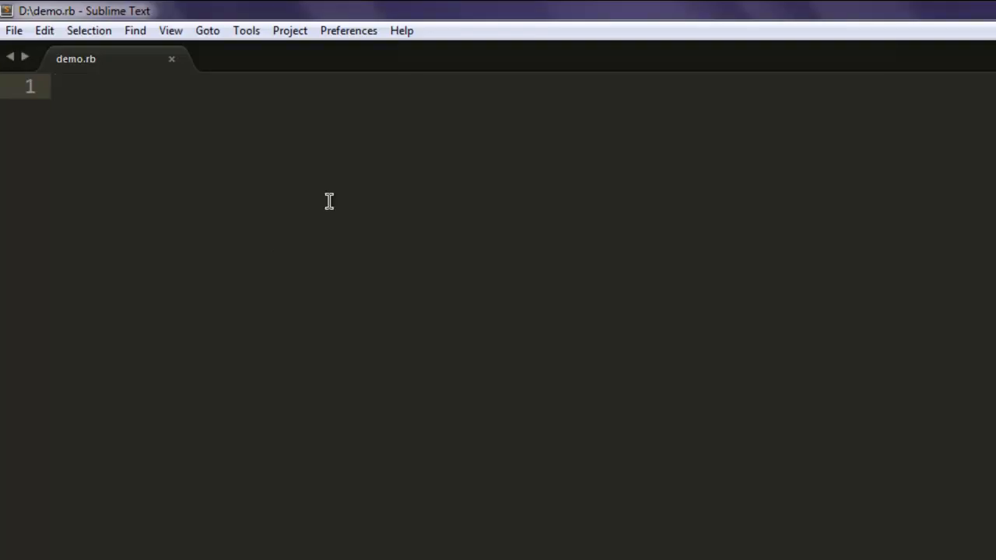
Add the line require 'selenium-webdriver' at the top of demo.rb
{"action": "type", "text": "require ''"}
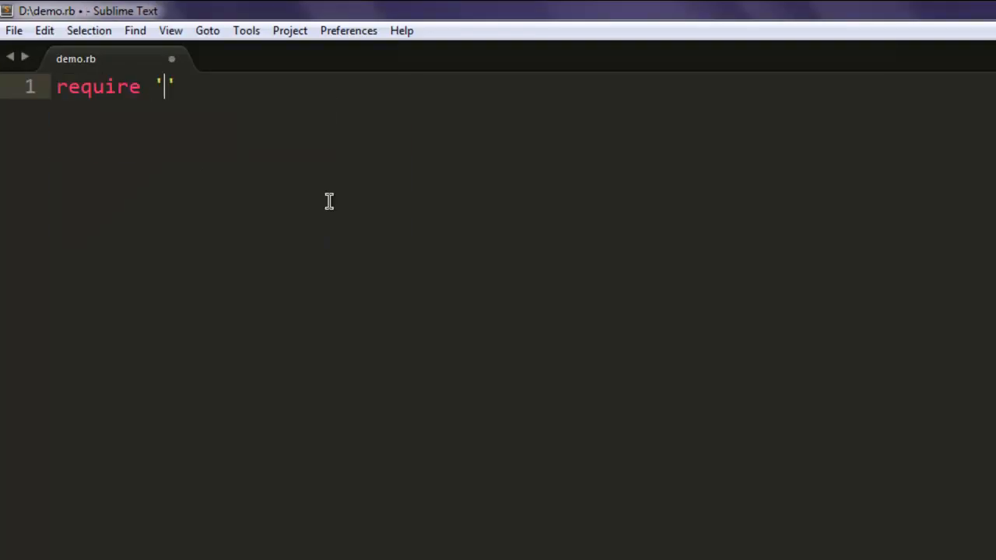
{"action": "type", "text": "selenium-we"}
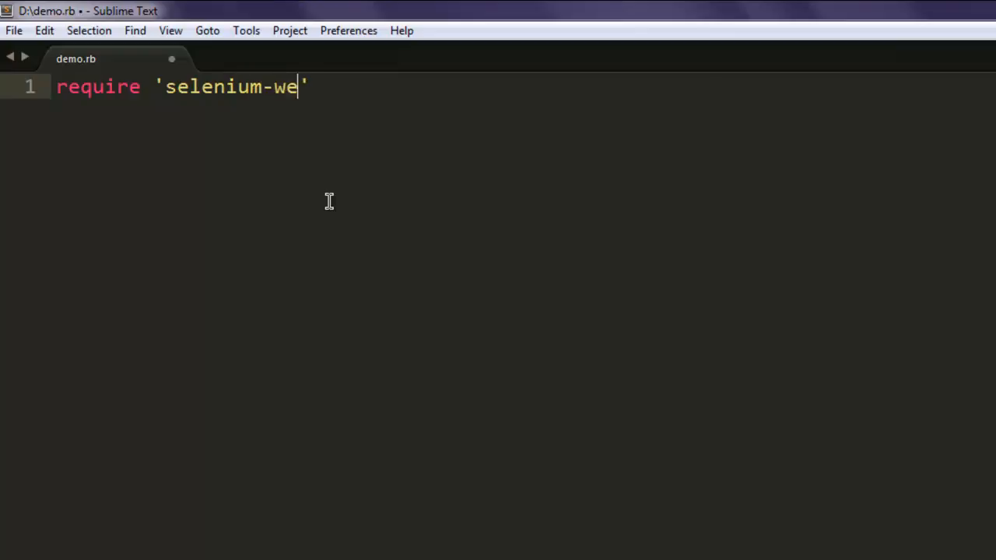
{"action": "type", "text": "bdriver'"}
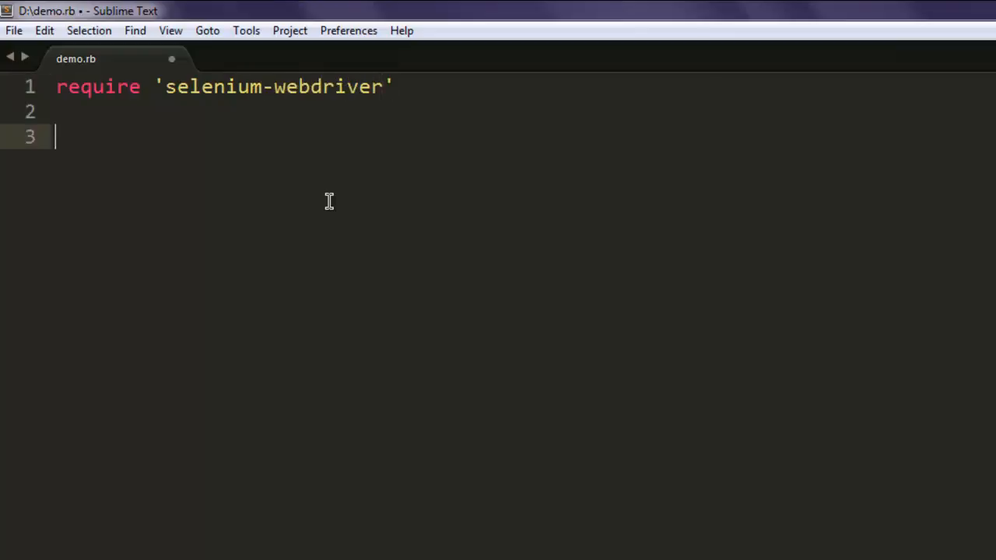
Add driver = Selenium::WebDriver.for:chrome and save demo.rb
{"action": "type", "text": "driver"}
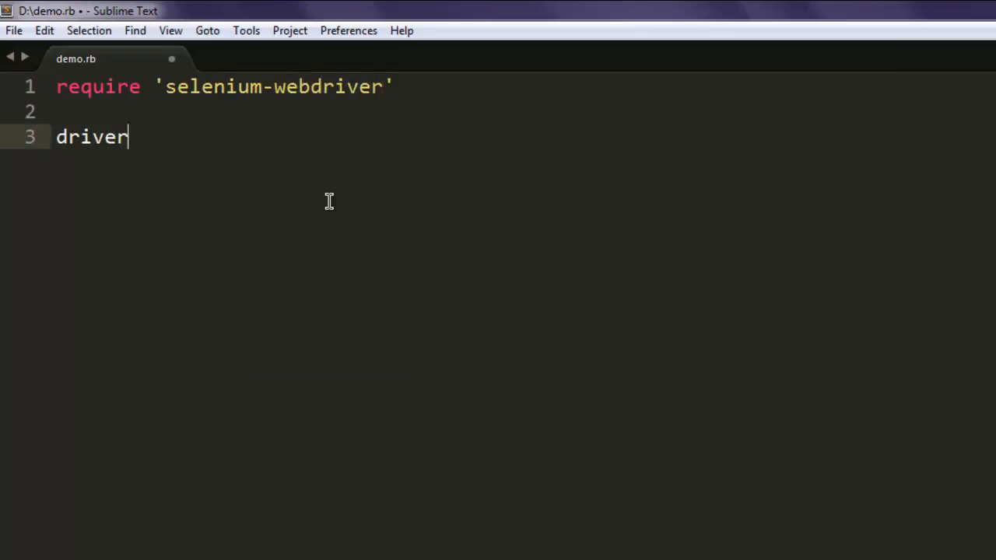
{"action": "type", "text": "="}
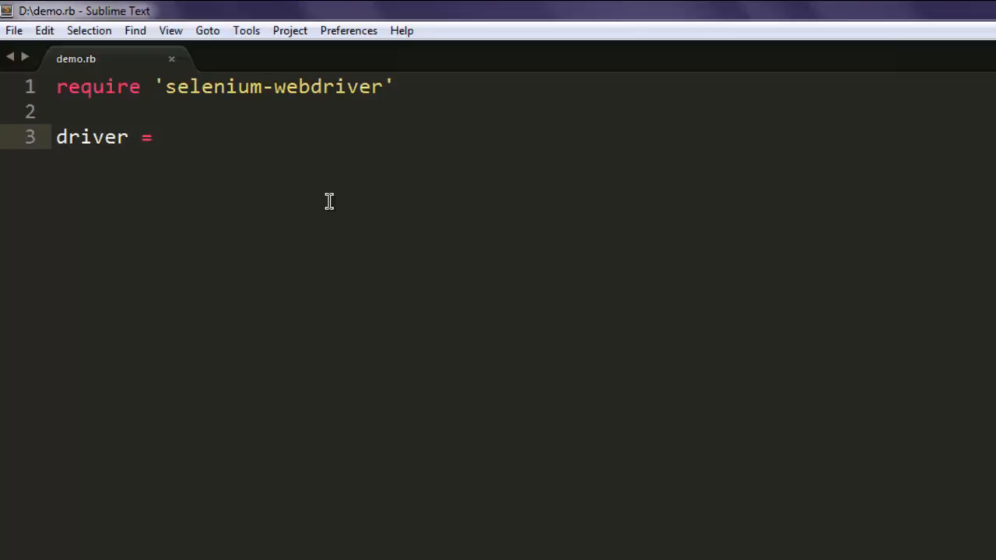
{"action": "type", "text": "Selenium"}
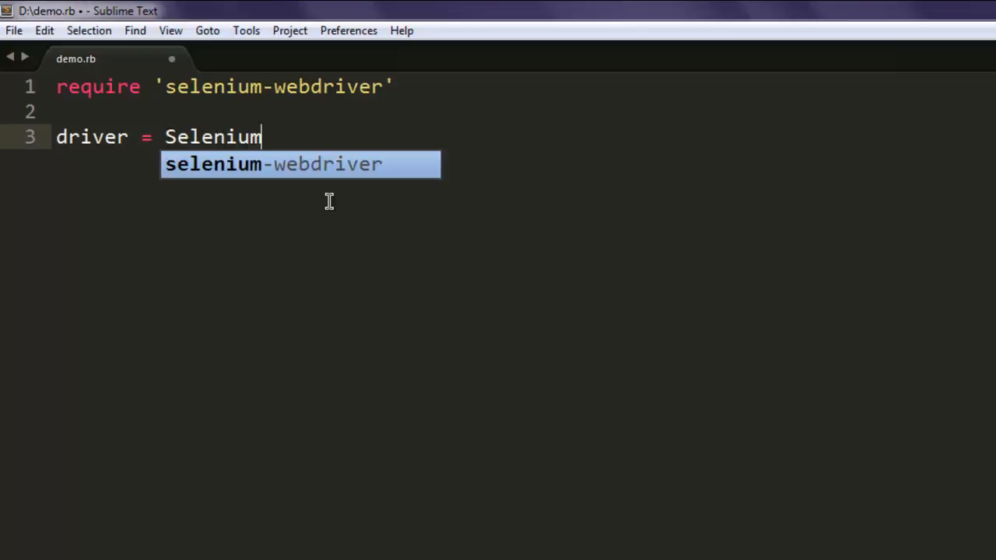
{"action": "type", "text": "::WeB"}
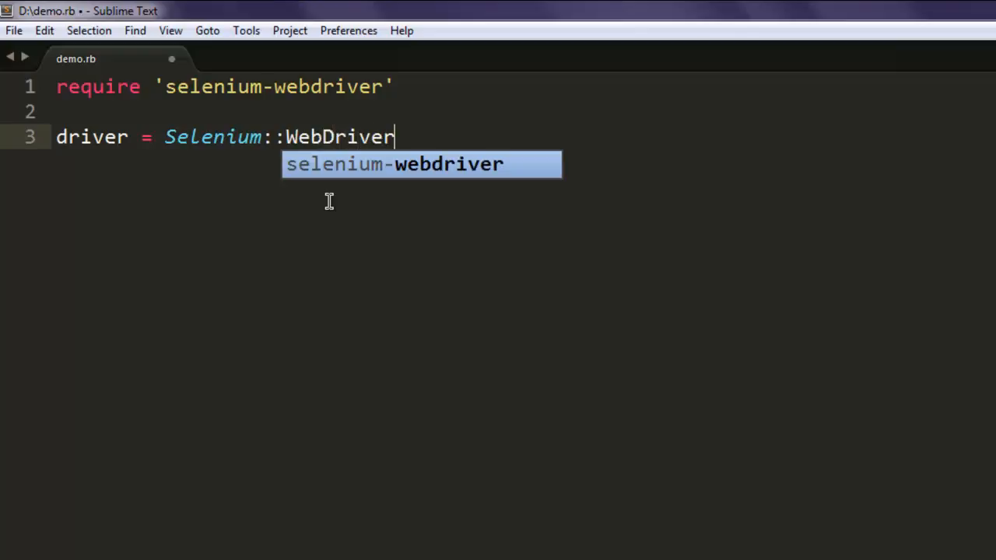
{"action": "type", "text": ".for:"}
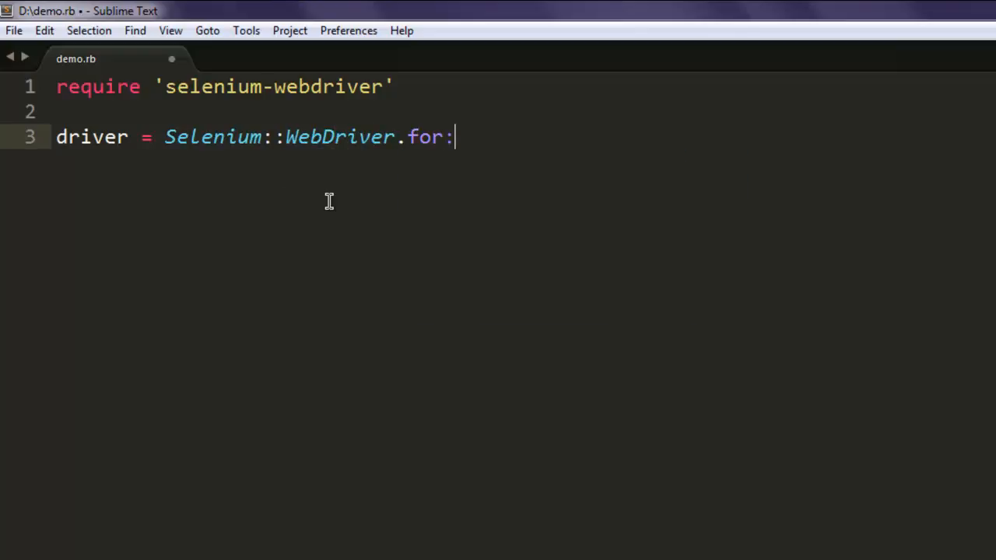
{"action": "key", "text": "ctrl+s"}
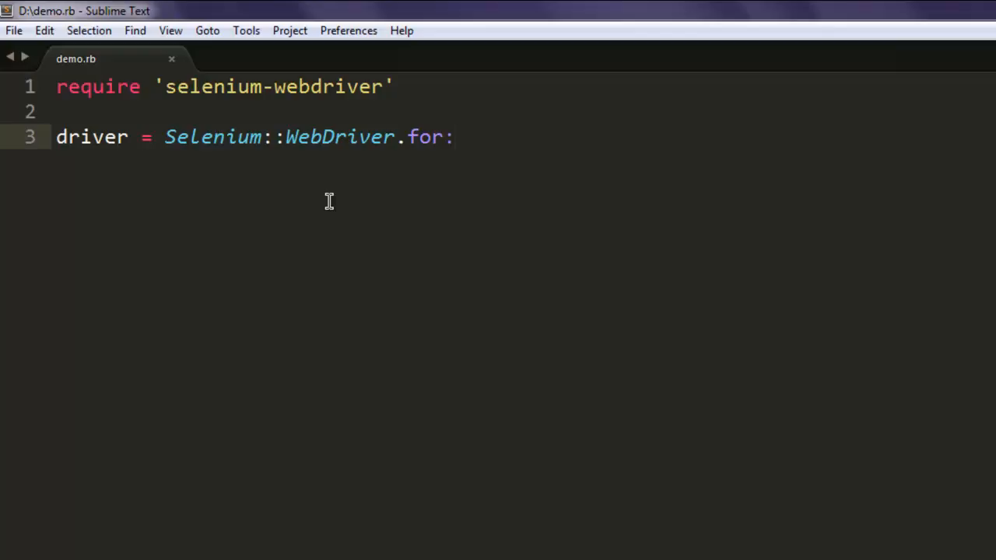
{"action": "type", "text": "chrome"}
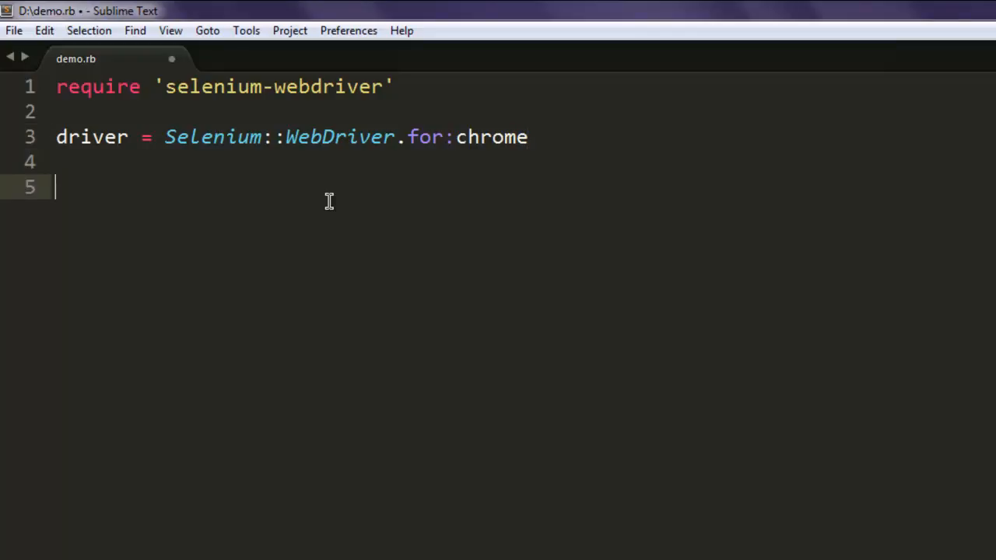
{"action": "key", "text": "ctrl+s"}
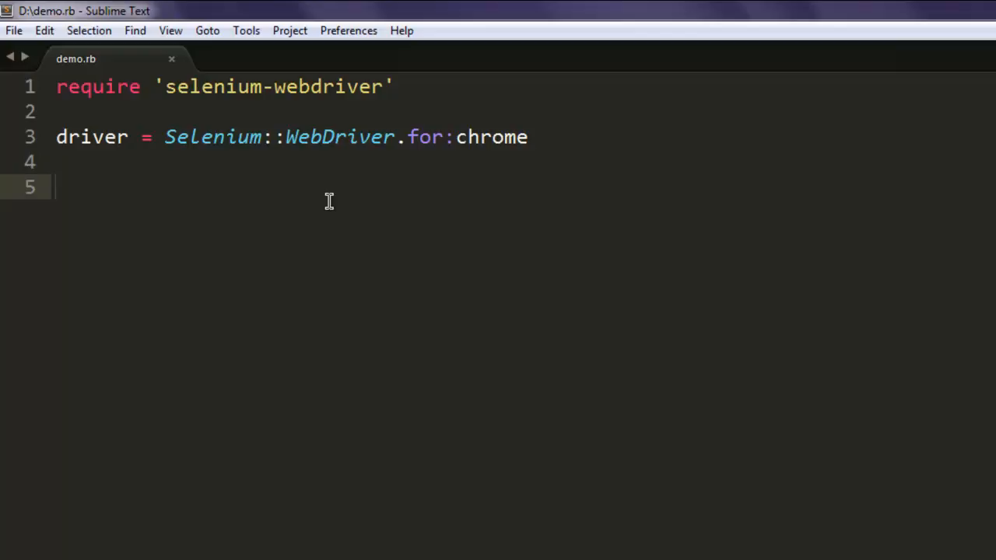
{"action": "type", "text": "driver.get"}
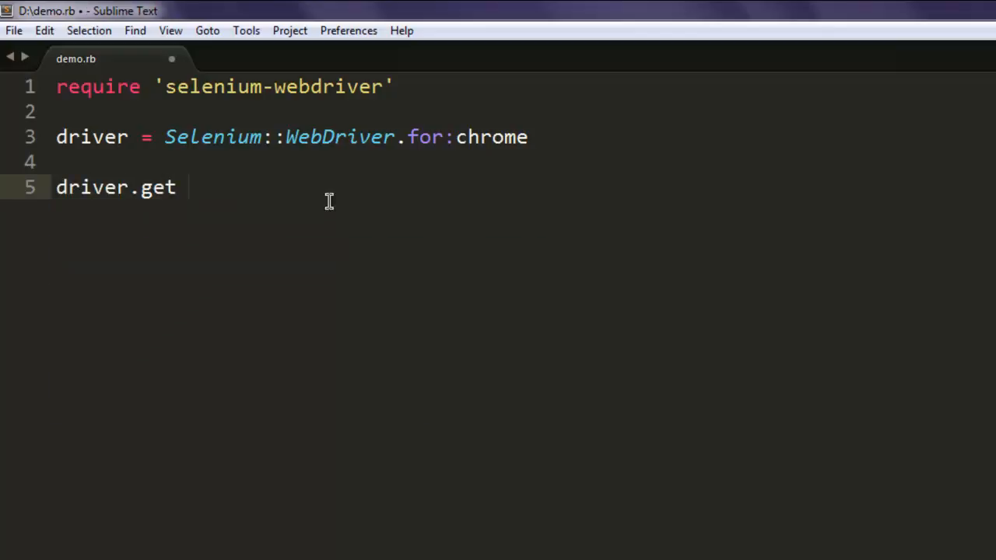
{"action": "type", "text": "\"http://en"}
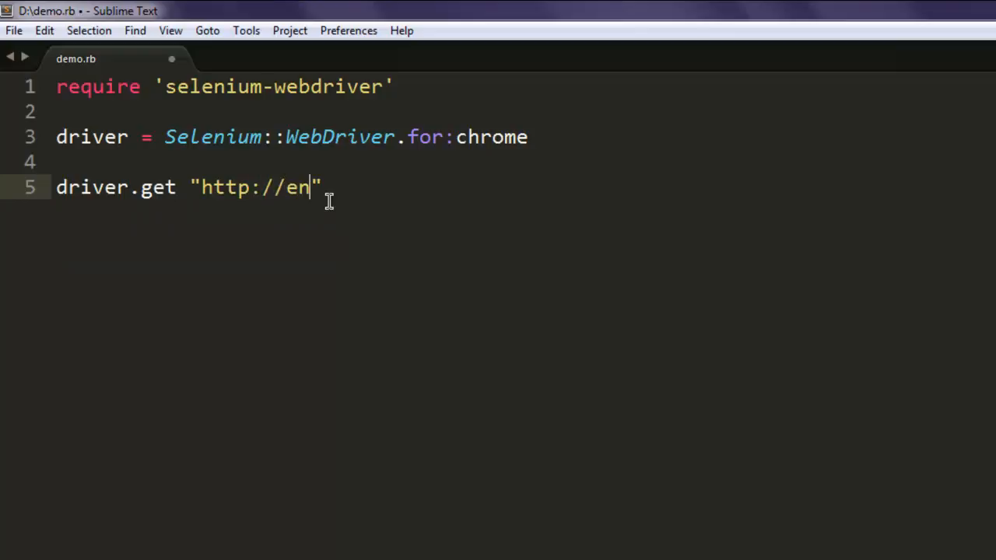
{"action": "type", "text": ".wikip"}
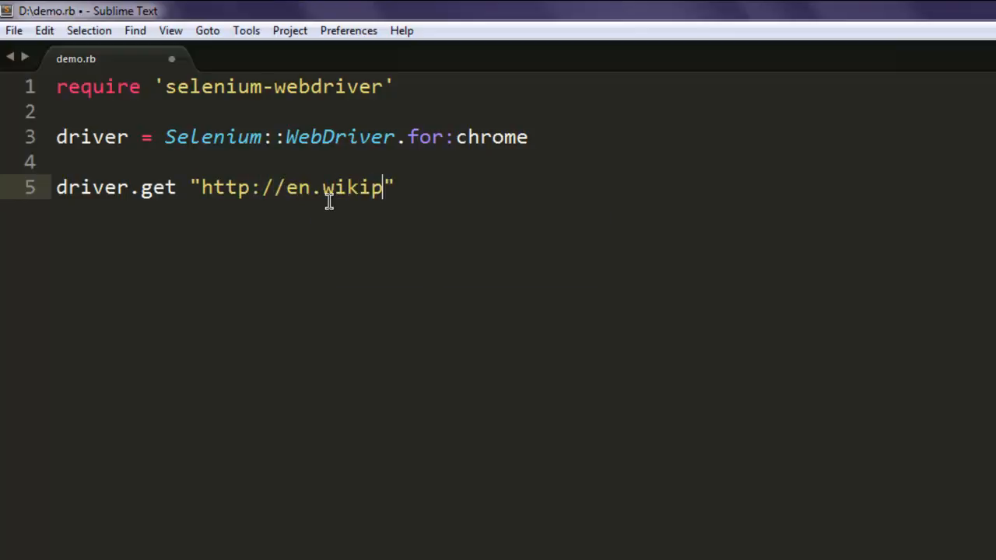
{"action": "type", "text": "edia.org\""}
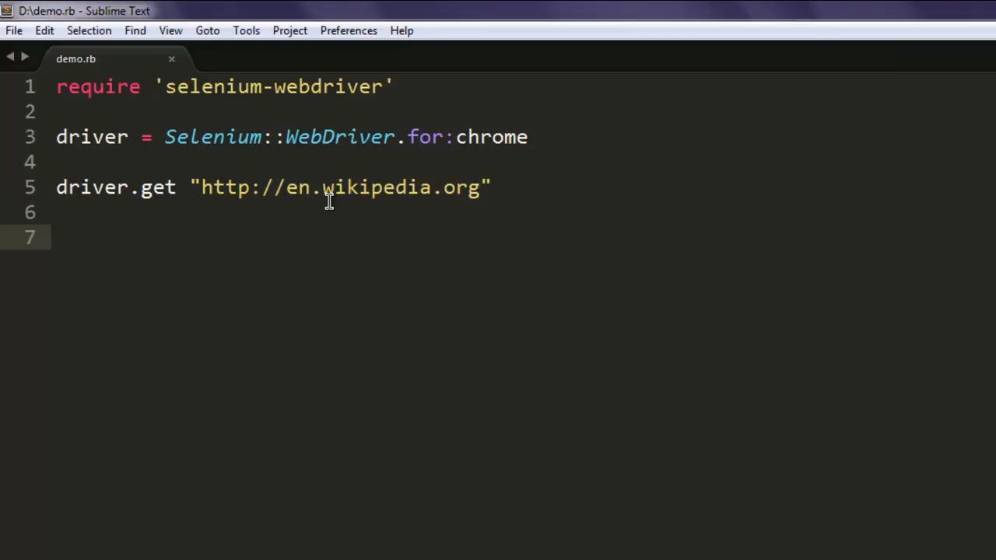
Add sleep 5 and begin the driver.navigate.refresh line
{"action": "type", "text": "sleep 5"}
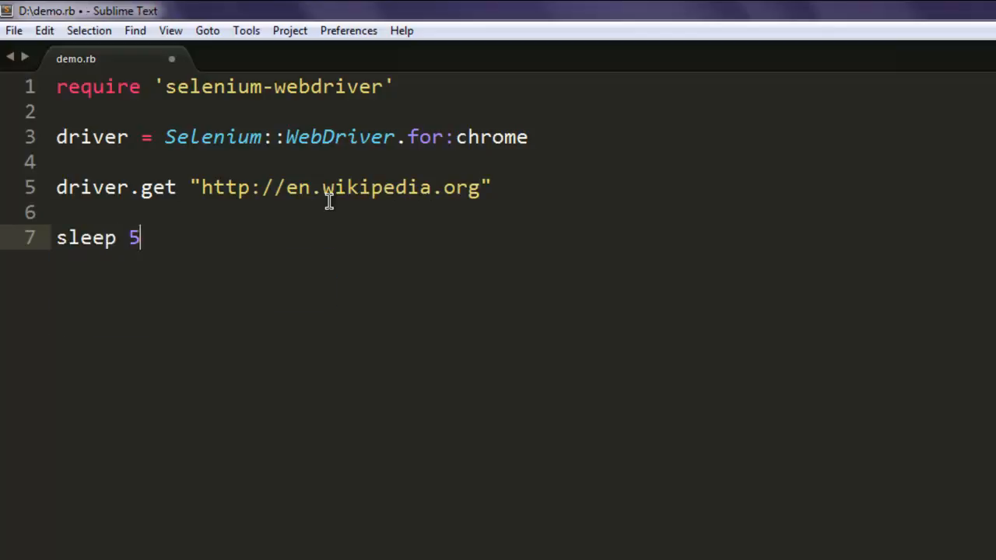
{"action": "type", "text": "d"}
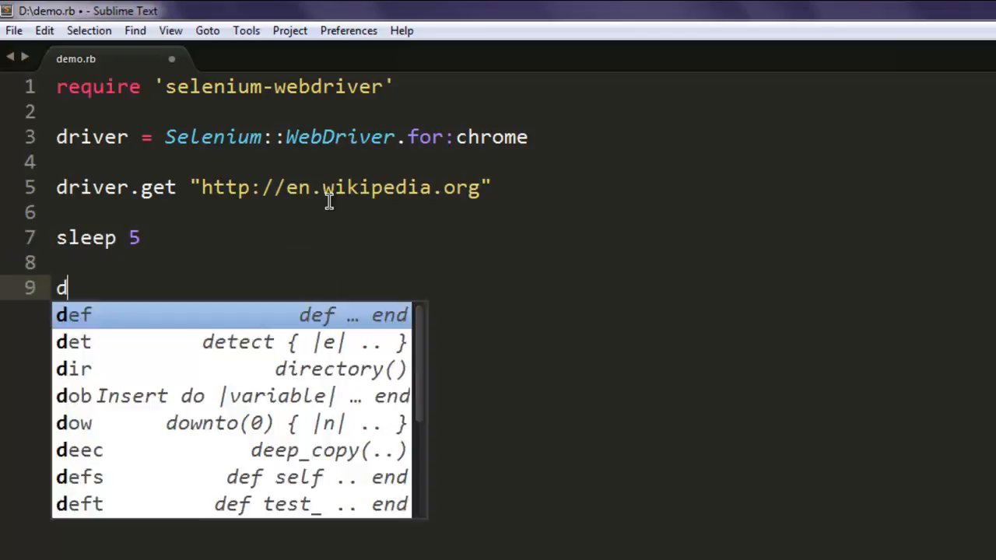
{"action": "type", "text": "river.nav"}
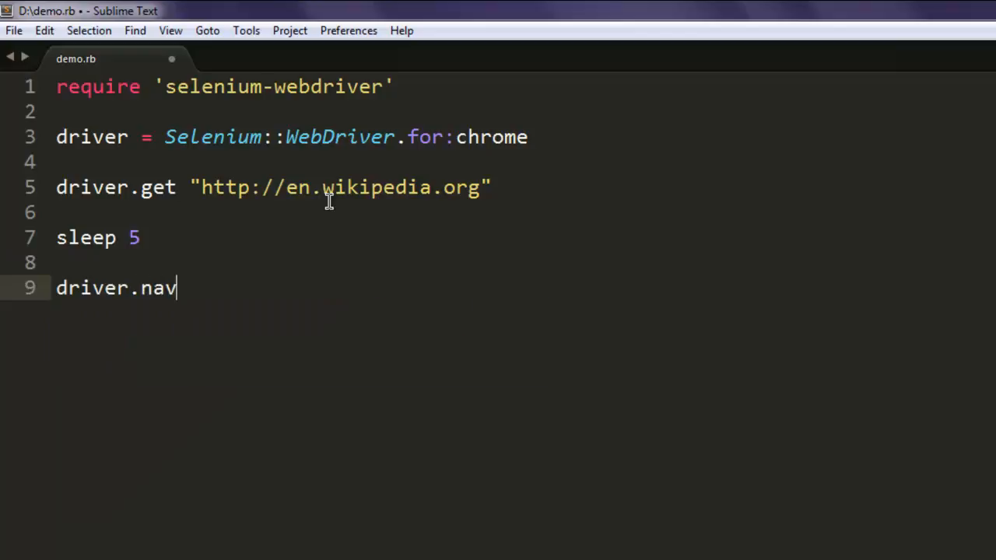
{"action": "type", "text": "igate.re"}
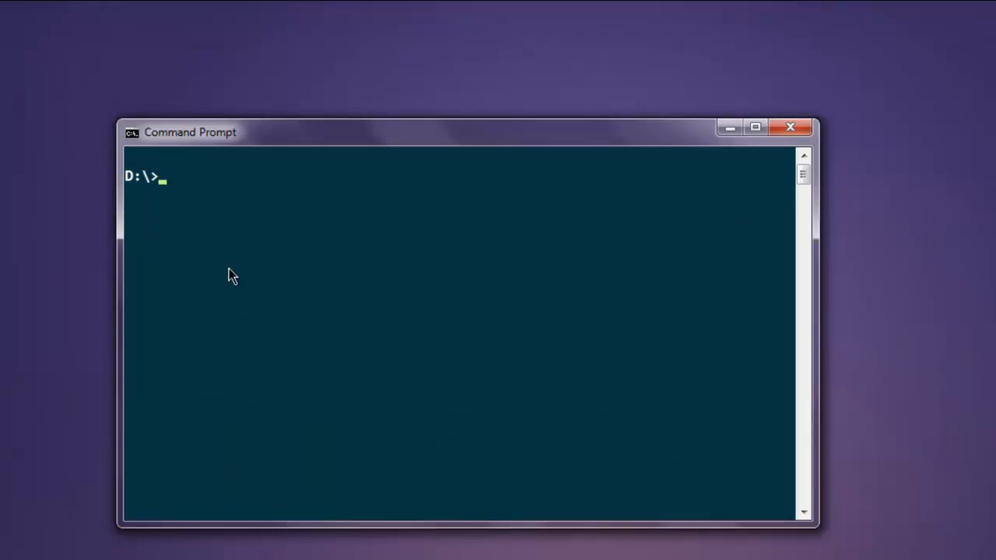
Run ruby demo.rb, launching Chrome on the Wikipedia main page
{"action": "type", "text": "ru"}
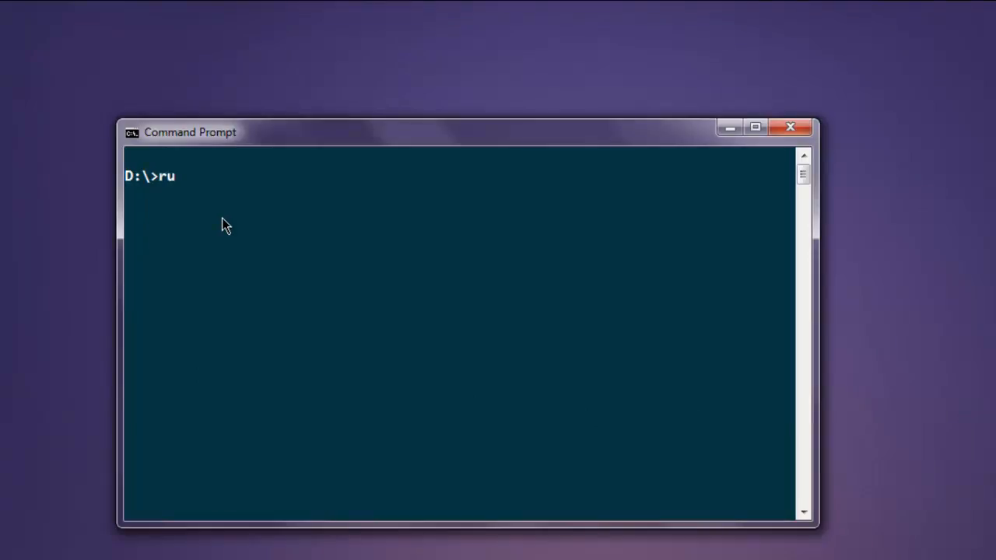
{"action": "type", "text": "by dem"}
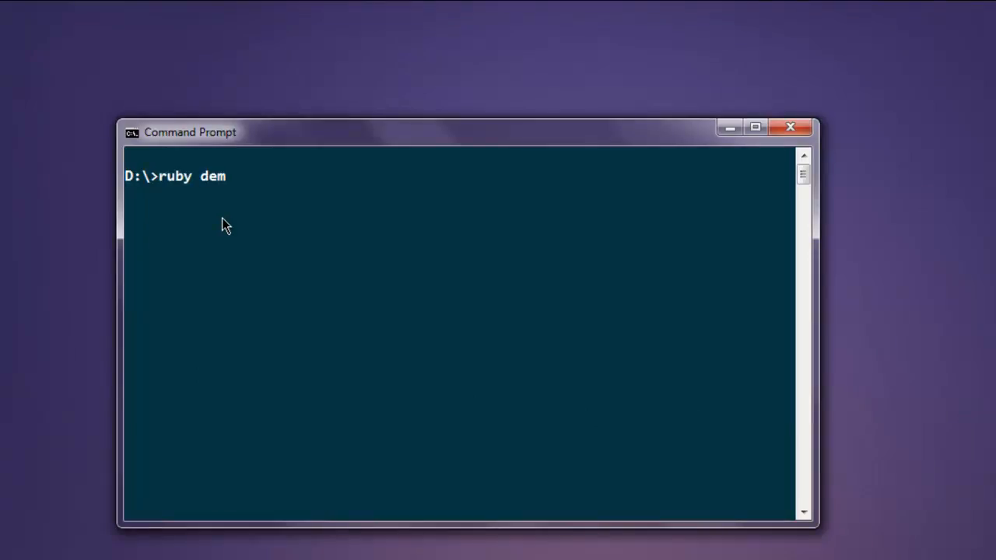
{"action": "type", "text": "o.rb"}
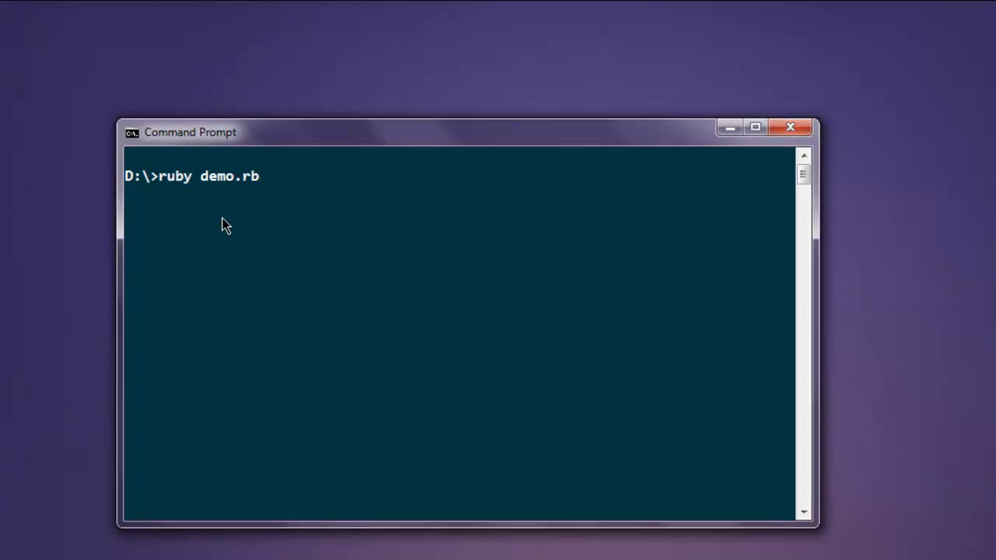
{"action": "key", "text": "Return"}
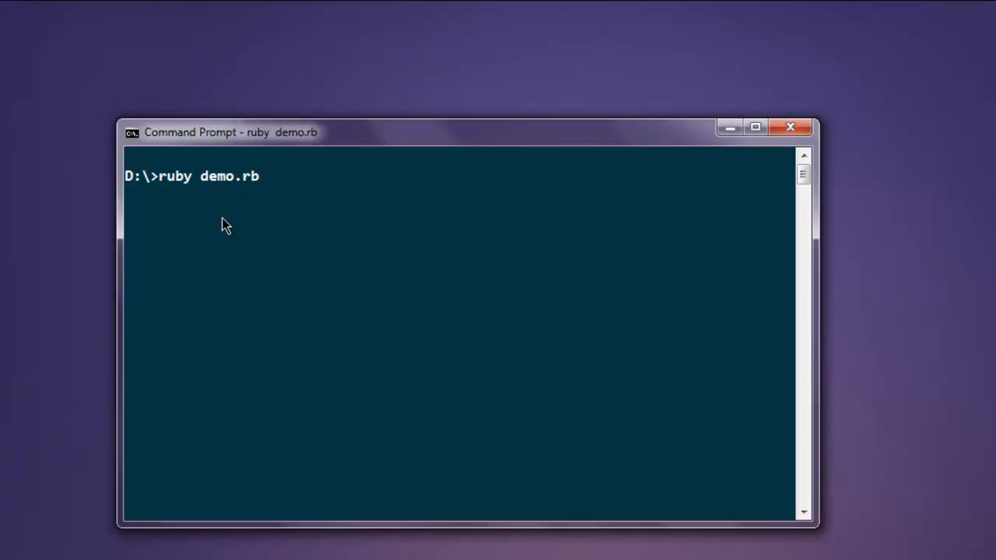
{"action": "key", "text": "Return"}
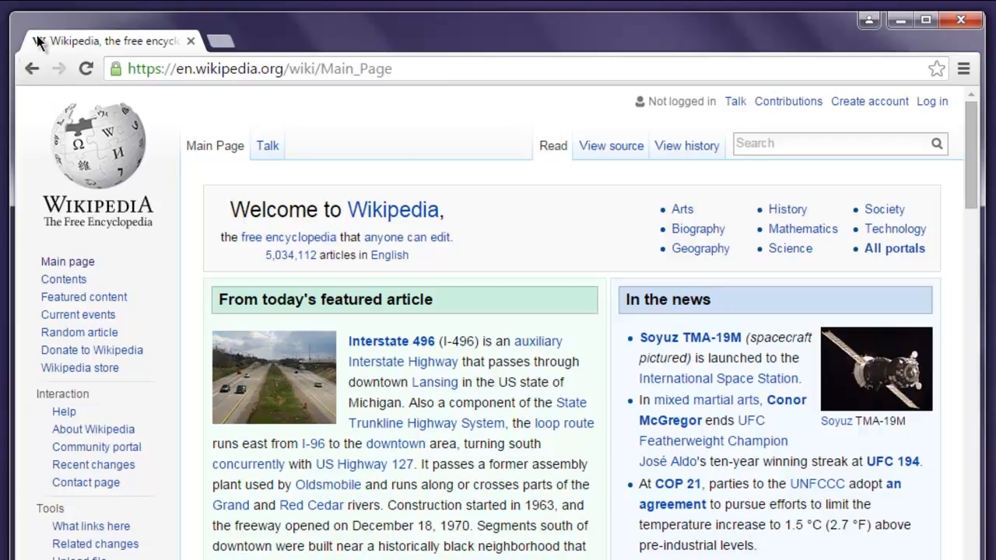
{"action": "mouse_move", "coordinate": [466, 108]}
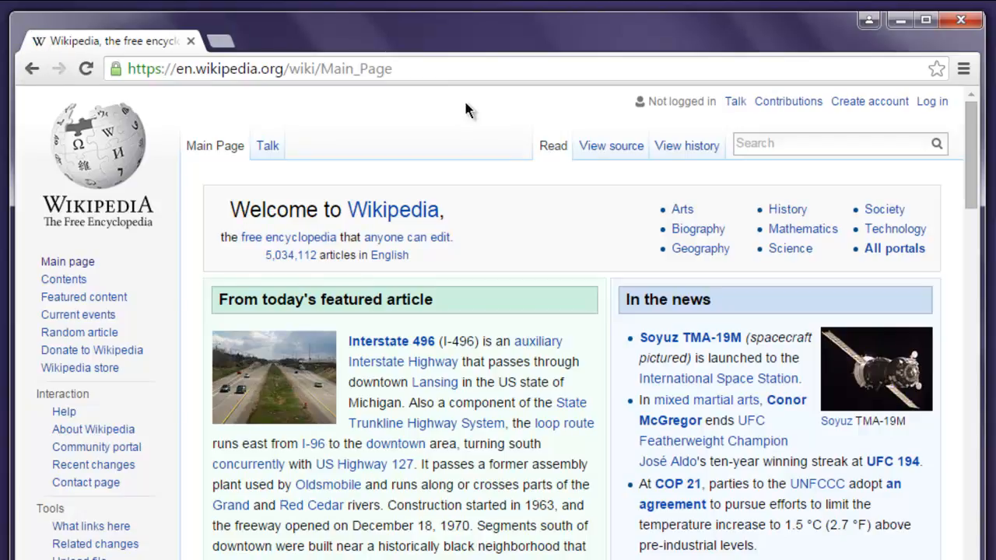
{"action": "mouse_move", "coordinate": [961, 20]}
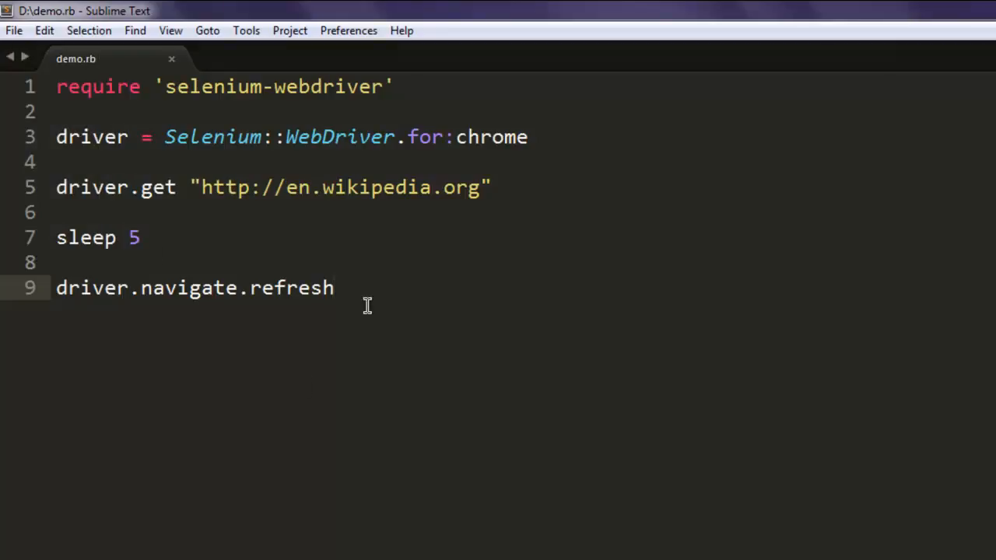
{"action": "mouse_move", "coordinate": [327, 329]}
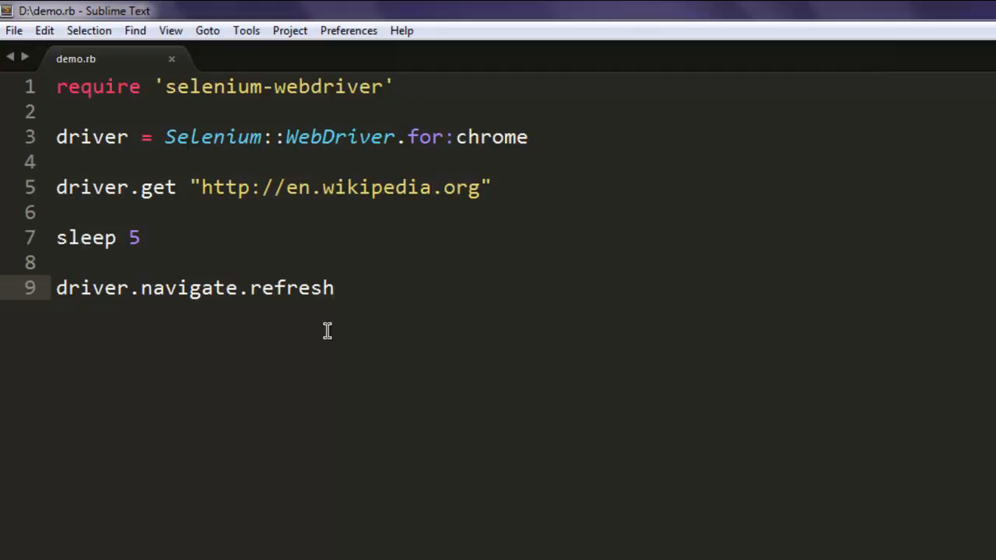